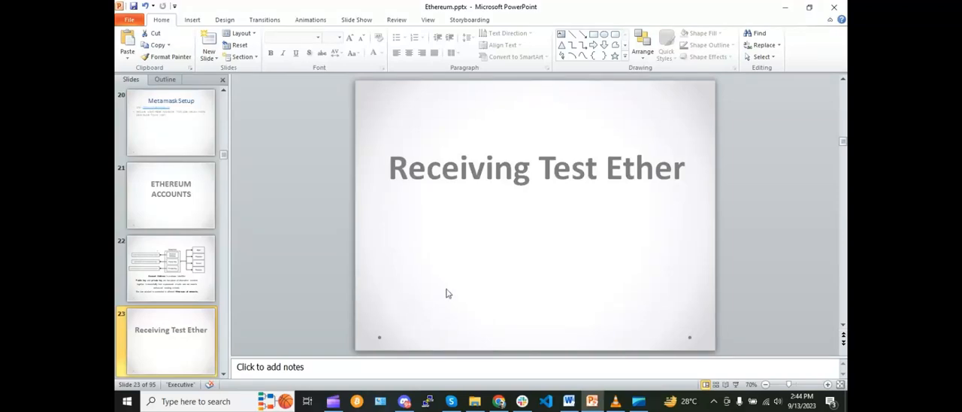
pyautogui.moveTo(511, 214)
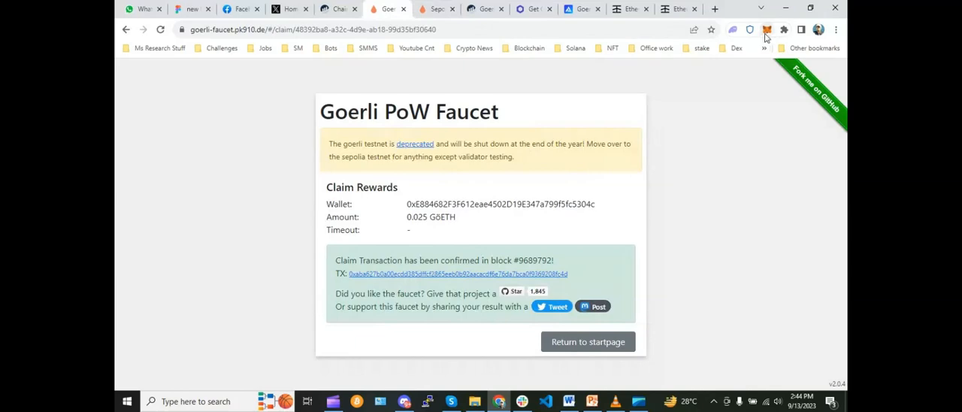
# Switch the MetaMask wallet to the Goerli test network and close the popup.
pyautogui.click(767, 30)
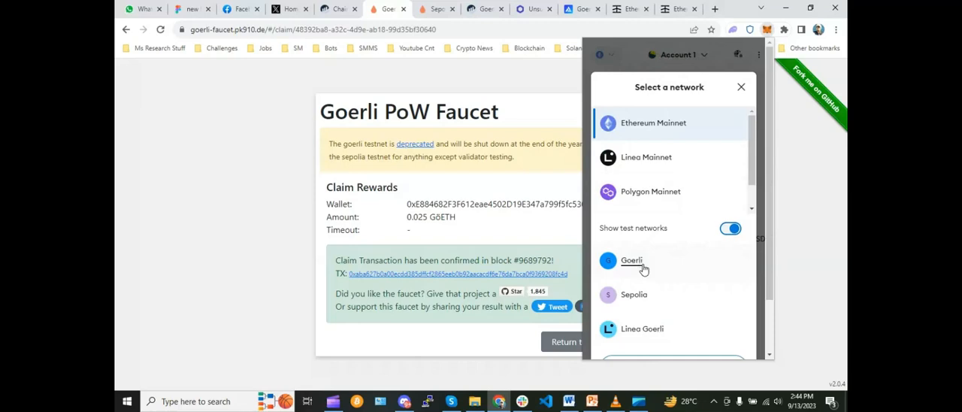
pyautogui.click(631, 260)
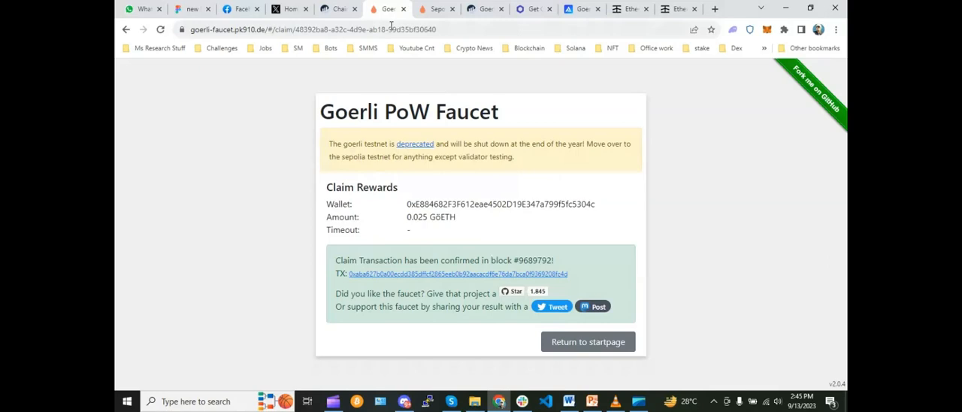
# Return to the faucet start page and pass the hCaptcha to start a mining session.
pyautogui.click(586, 341)
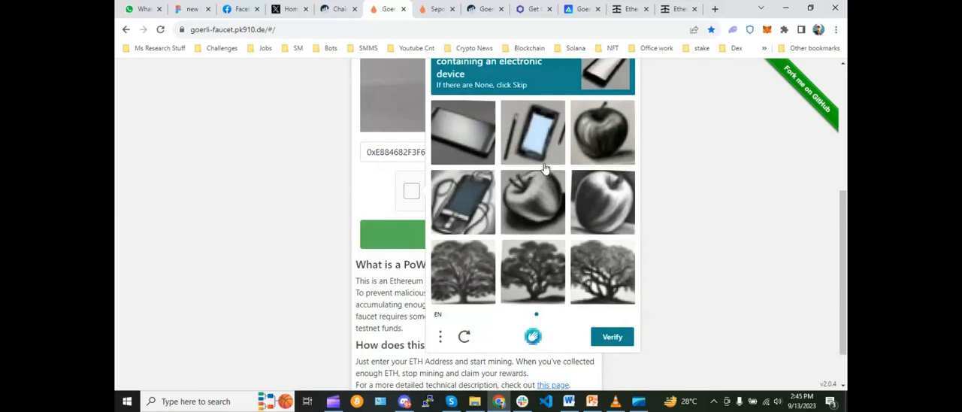
pyautogui.click(612, 337)
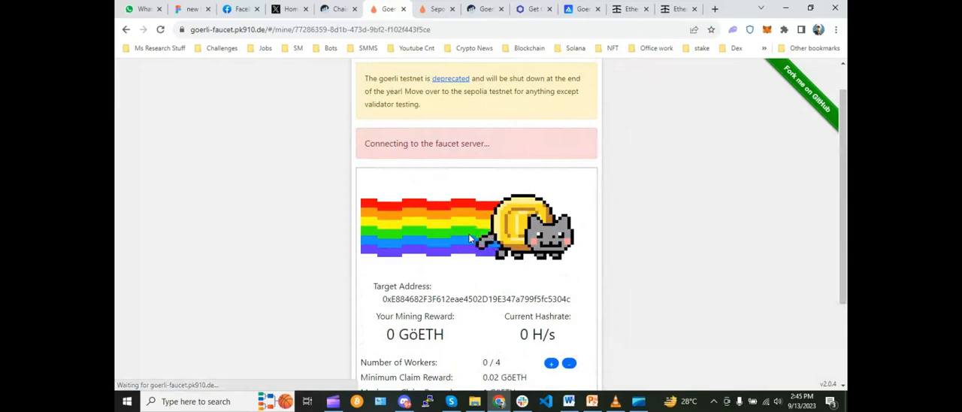
# Check the miner at 4/4 workers and ~77 H/s, then move to the Chainlink Goerli LINK faucet page.
pyautogui.scroll(-3)
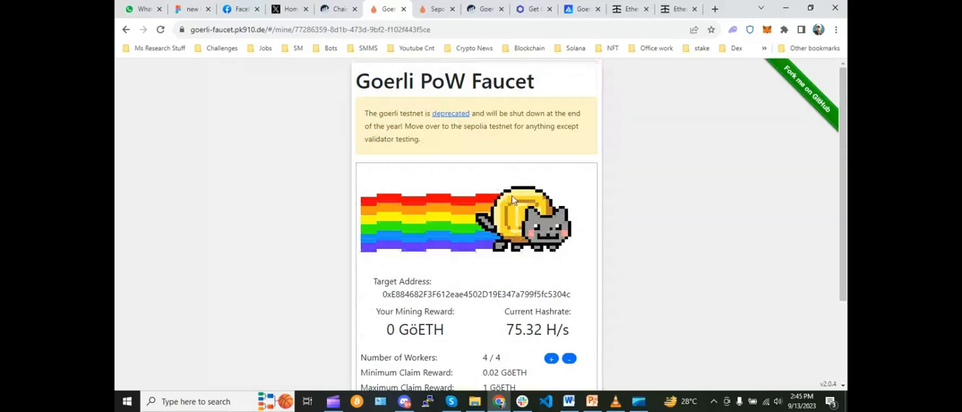
pyautogui.scroll(-3)
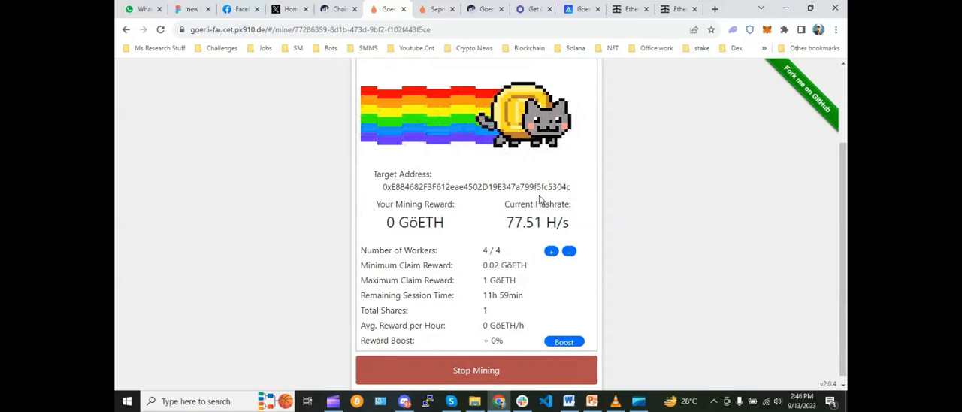
pyautogui.click(534, 9)
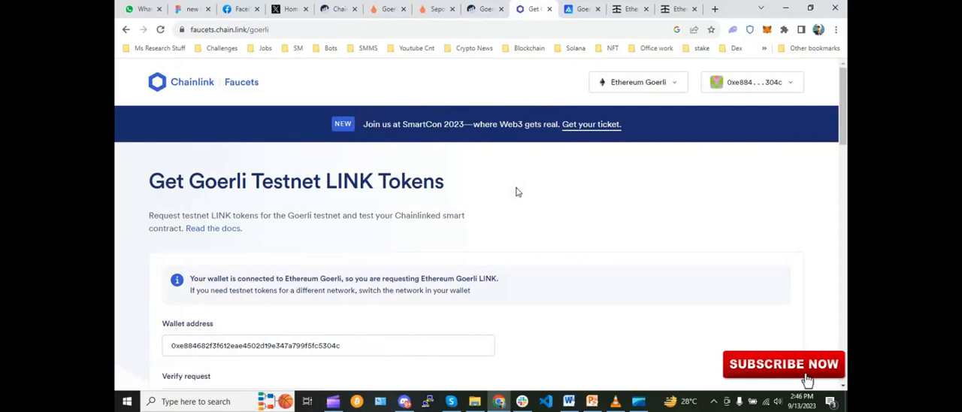
pyautogui.scroll(-3)
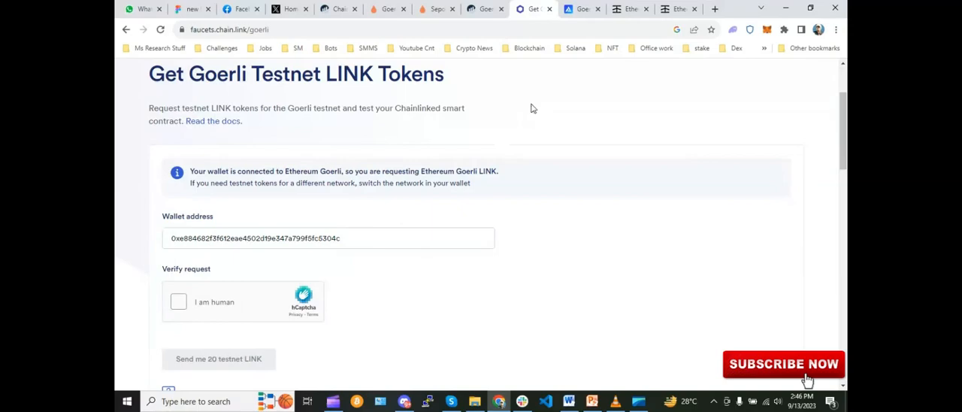